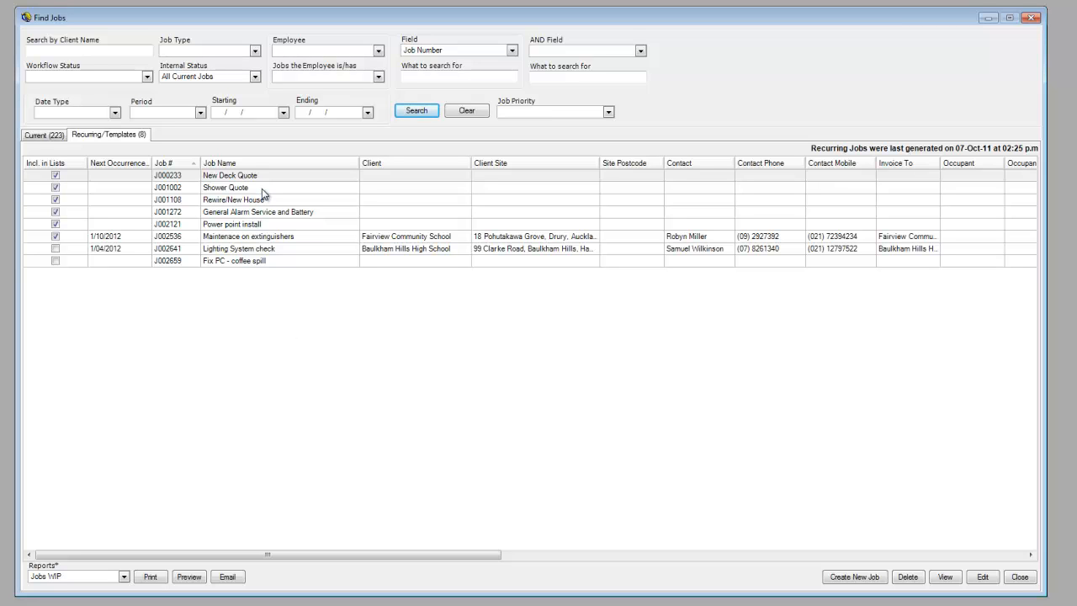
mouse_move(262, 229)
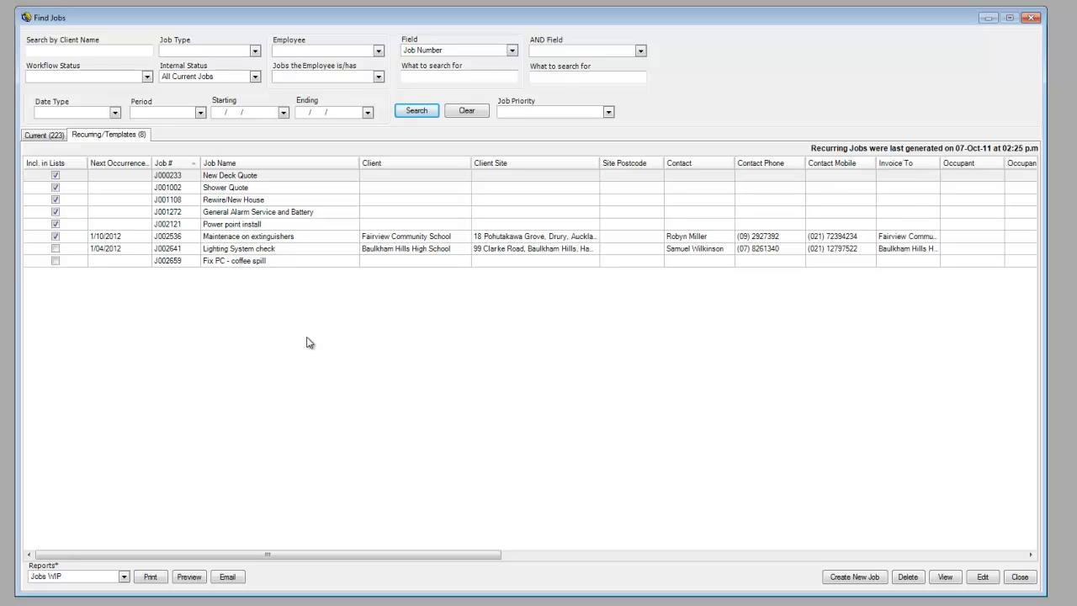
mouse_move(283, 299)
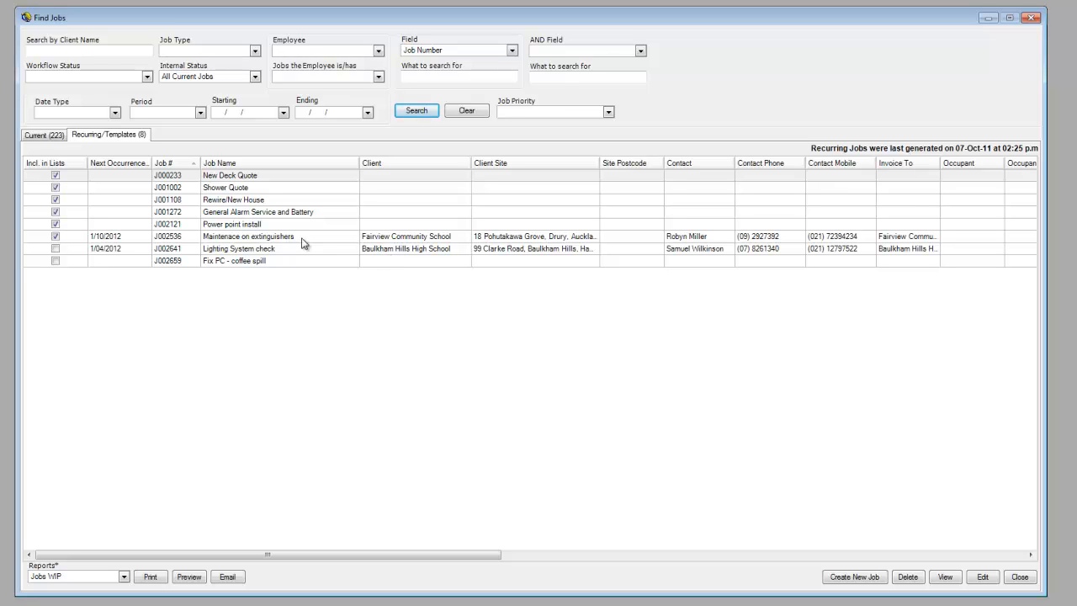
mouse_move(397, 242)
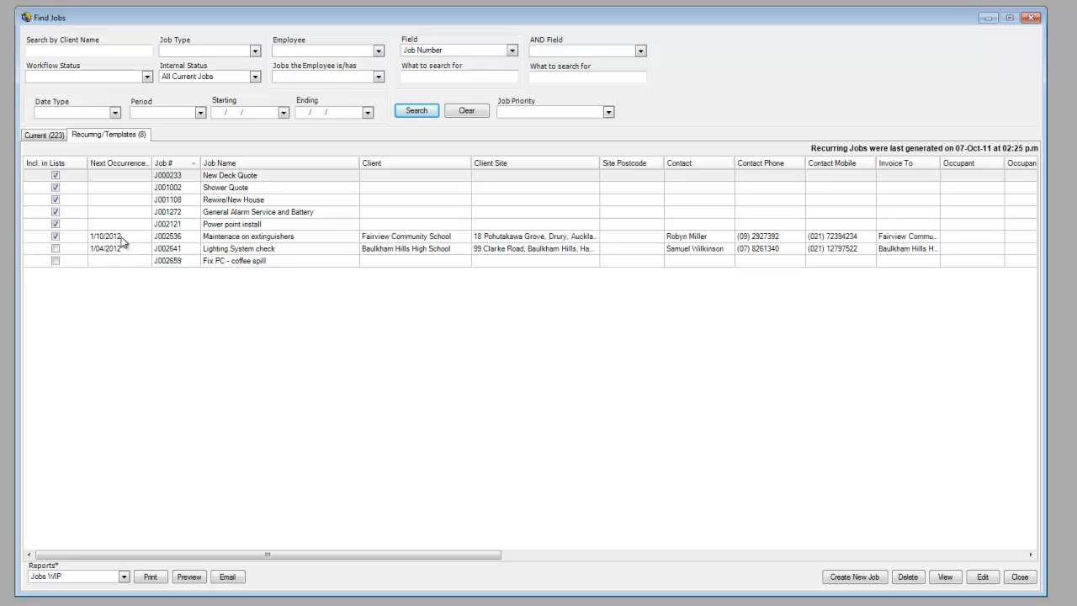
mouse_move(199, 320)
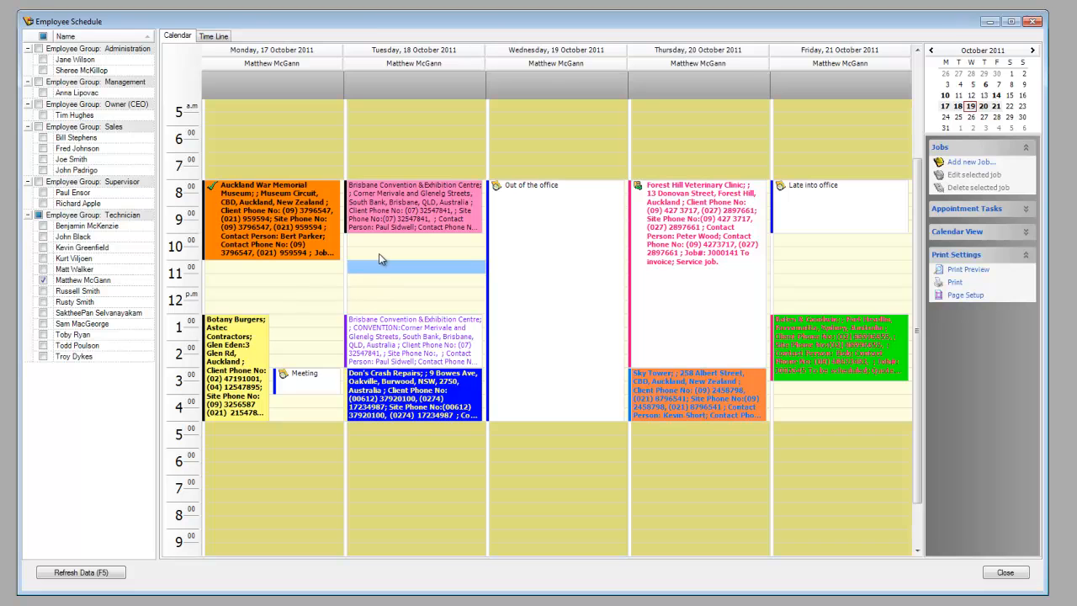
Step: Bring up the context menu on an empty time slot in the employee schedule calendar
right_click(380, 261)
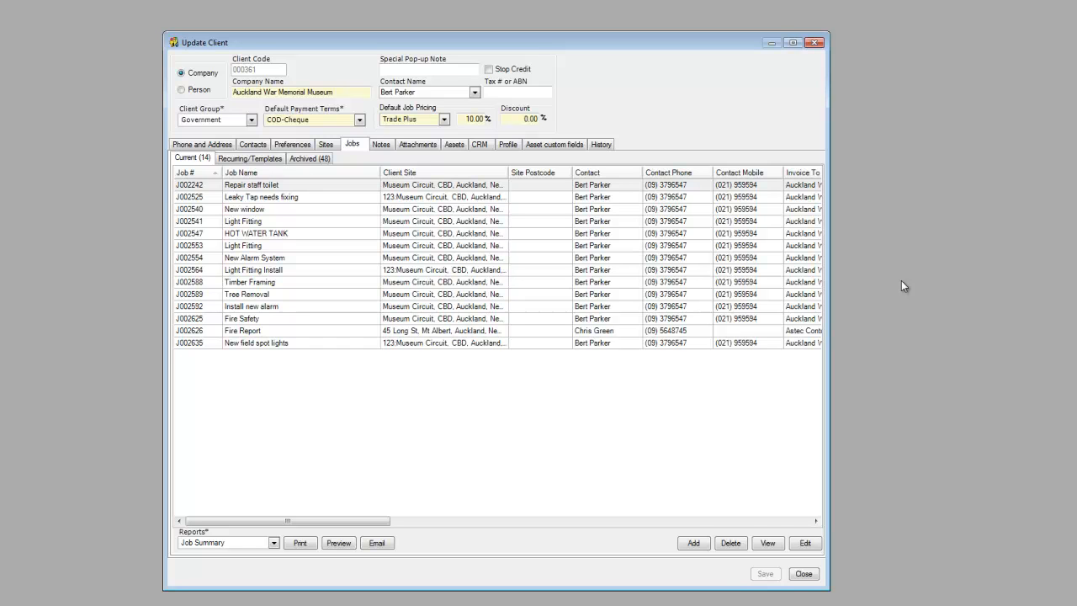
mouse_move(429, 431)
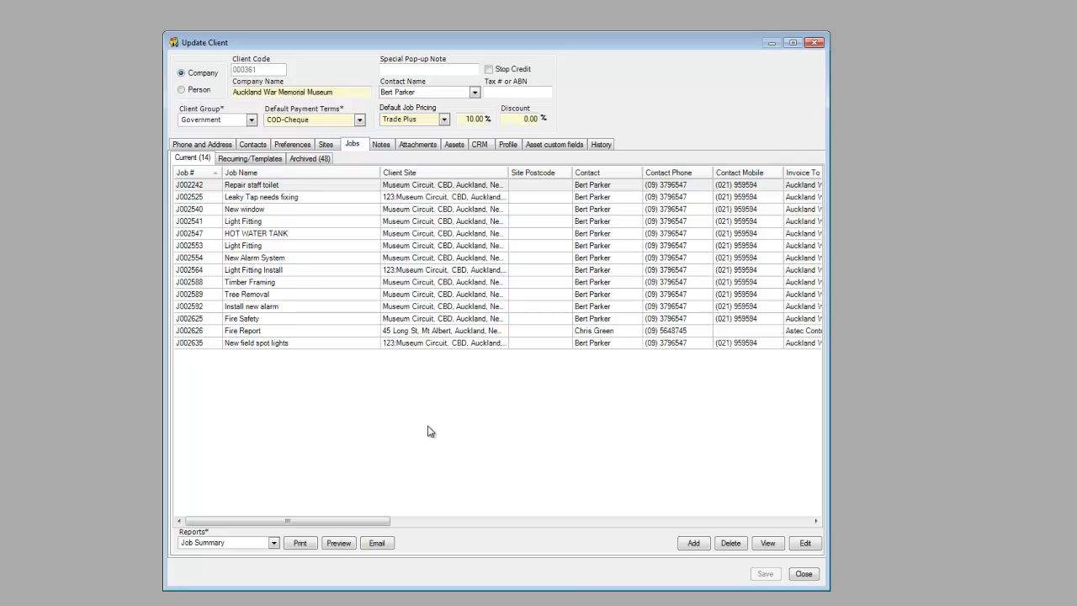
Step: Bring up the job context menu on the Auckland War Memorial Museum client's Jobs list
right_click(253, 184)
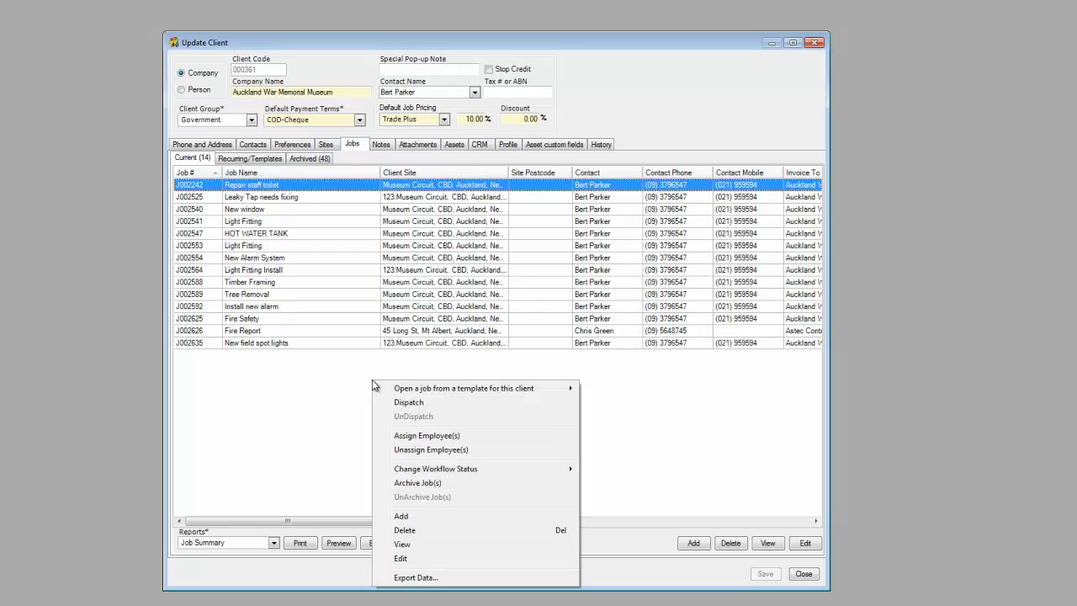